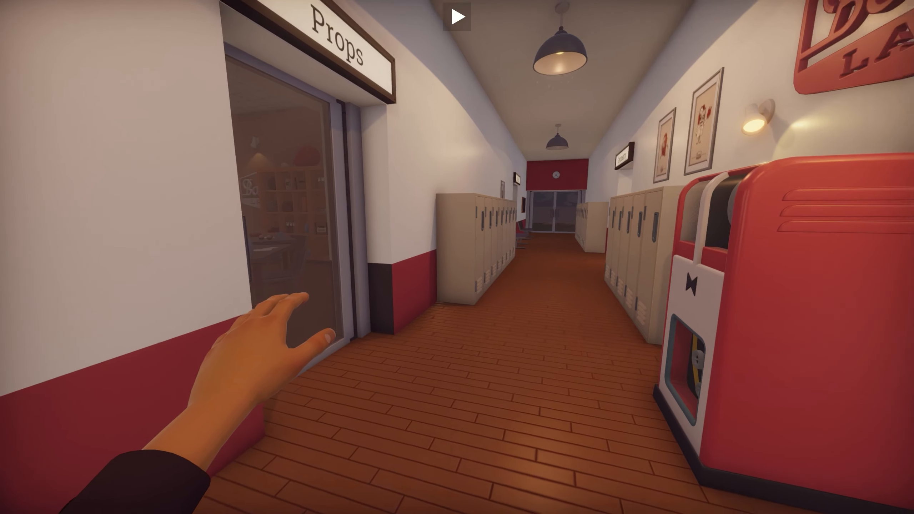
mouse_move(457, 257)
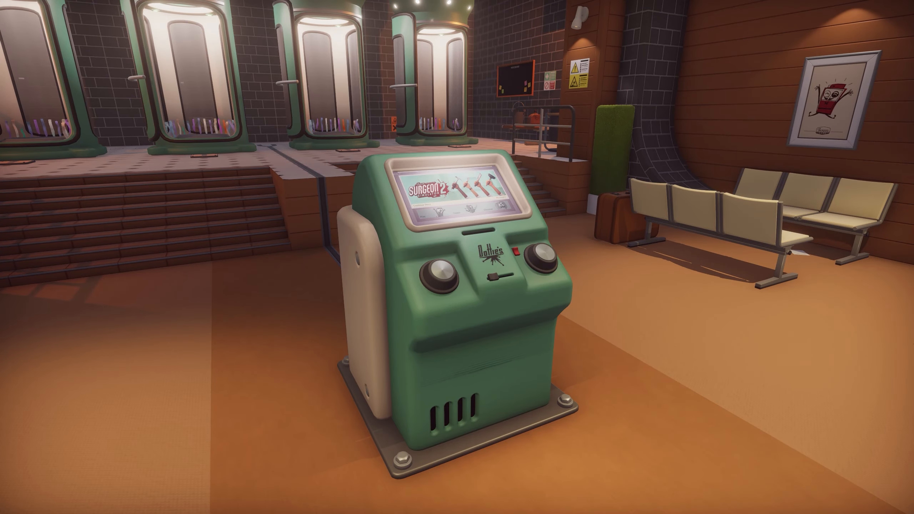
From the terminal's level list, review A Bridge Too Far's failed validation criteria and dismiss the checklist
left_click(460, 194)
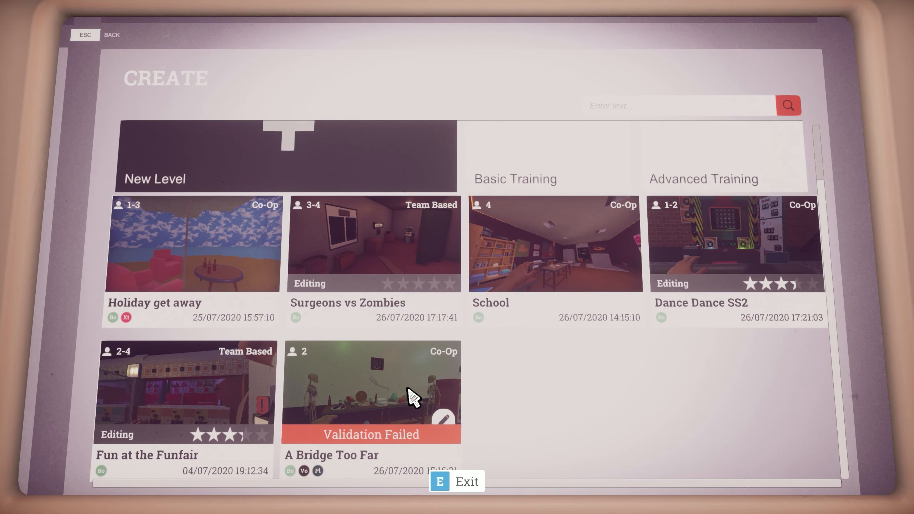
left_click(371, 392)
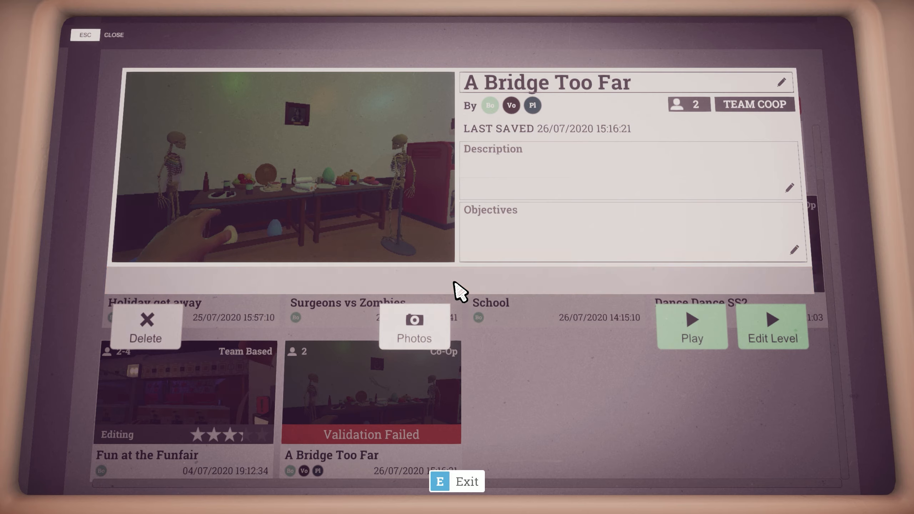
left_click(369, 434)
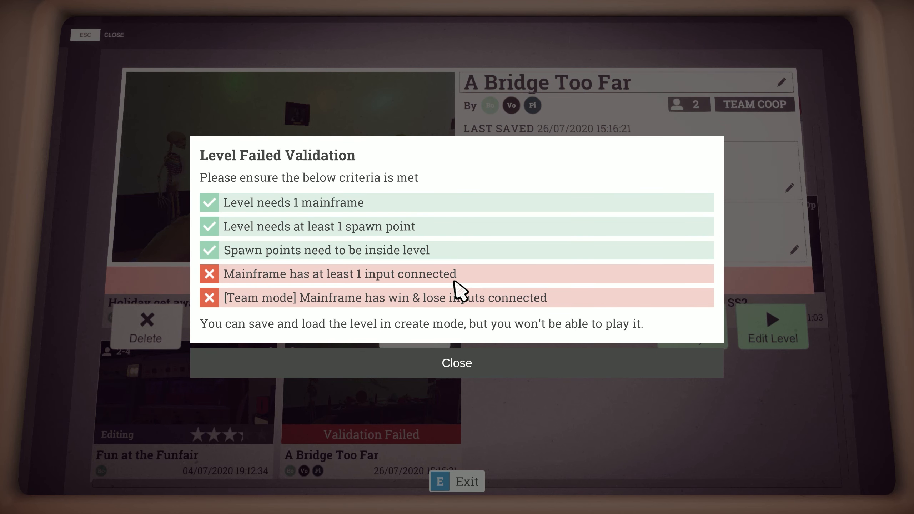
mouse_move(460, 306)
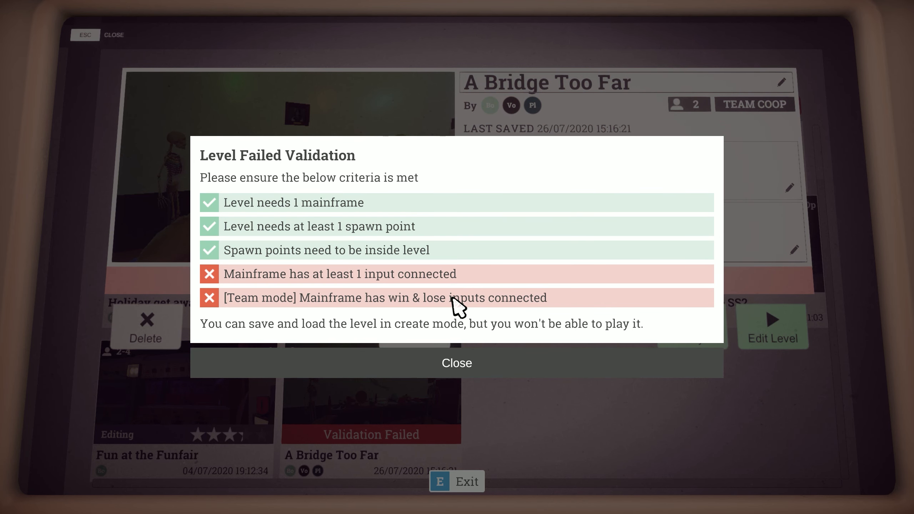
left_click(456, 363)
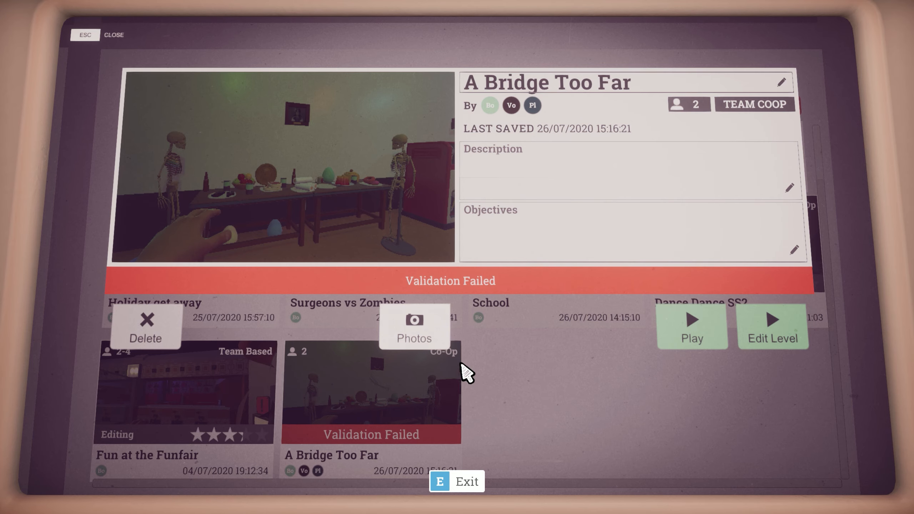
Leave A Bridge Too Far and view Dance Dance SS2's details, published with 60 plays
left_click(113, 34)
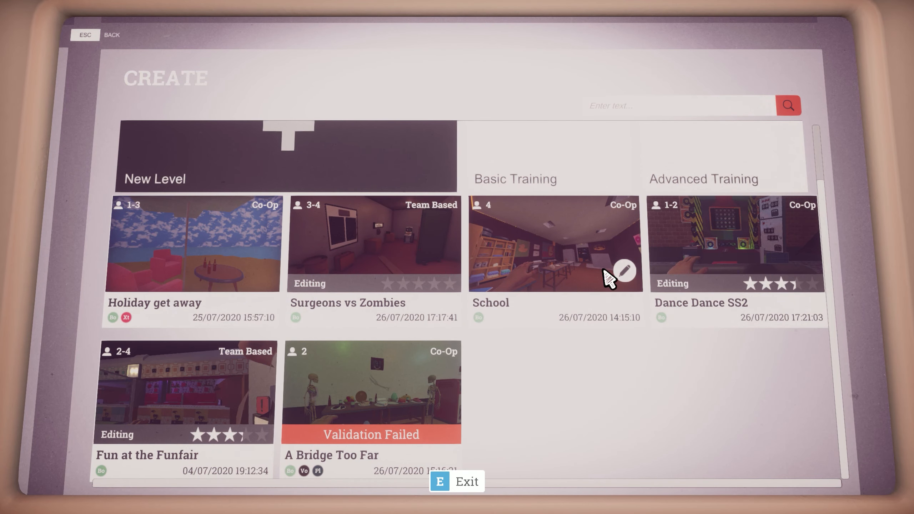
left_click(735, 243)
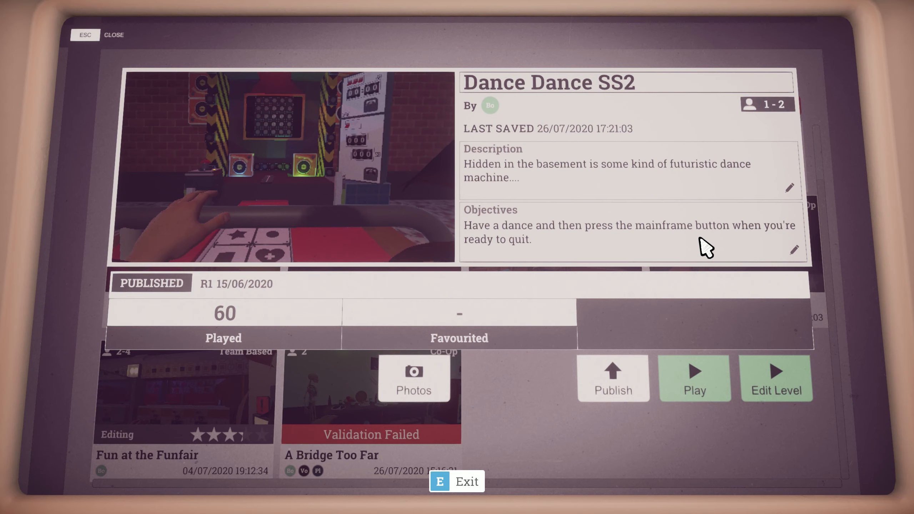
mouse_move(706, 251)
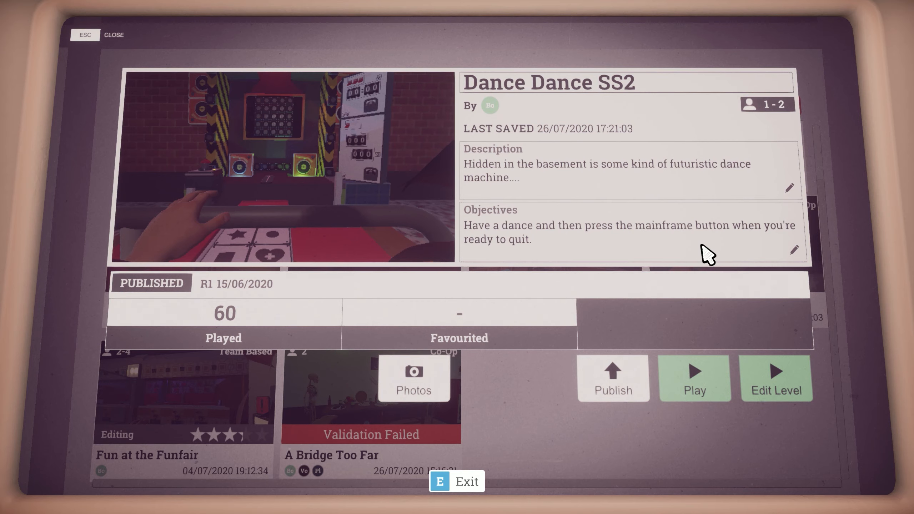
mouse_move(621, 384)
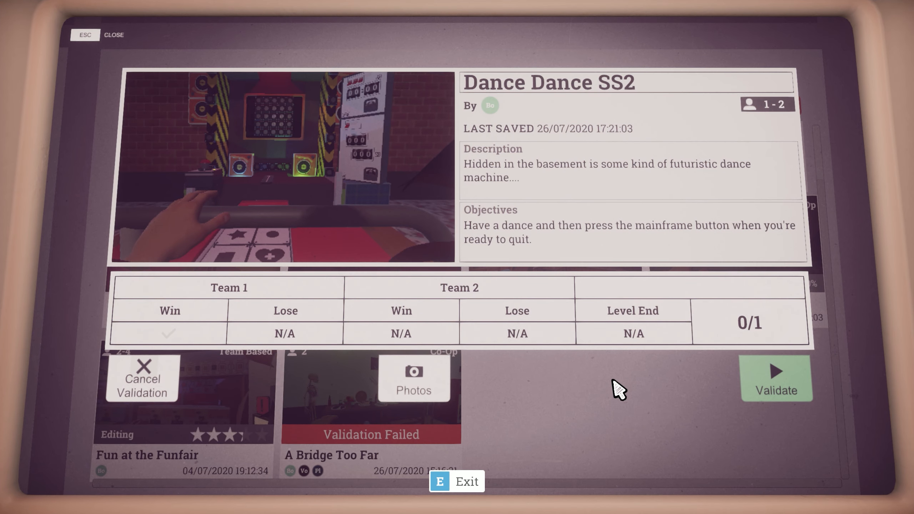
mouse_move(648, 387)
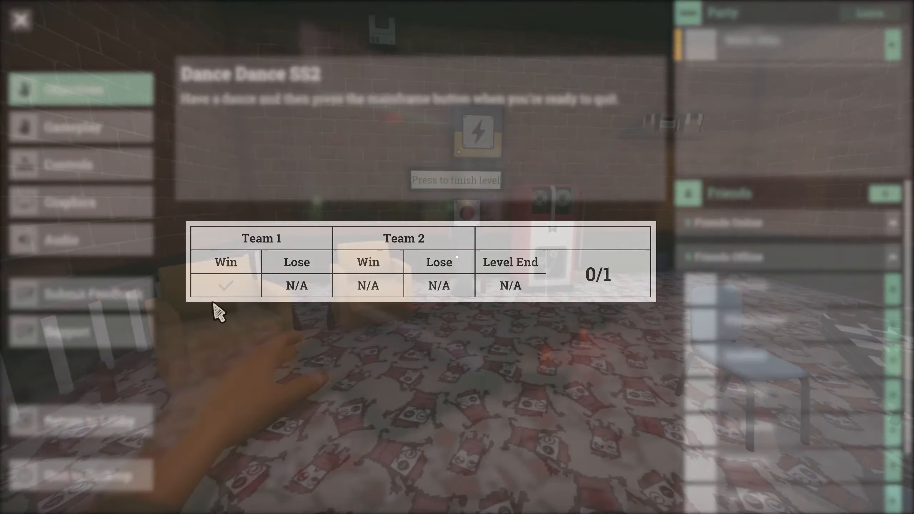
Resume play to complete the Dance Dance SS2 validation run, then go Back To Lobby
left_click(20, 20)
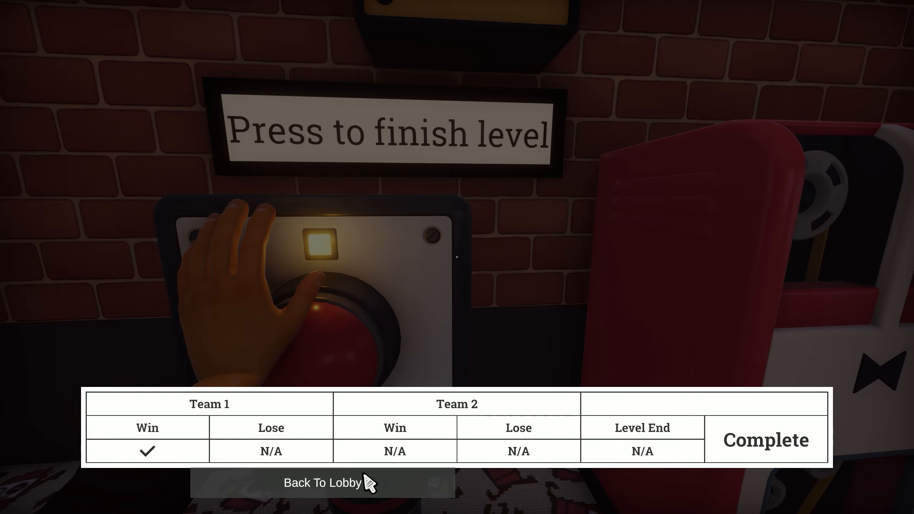
left_click(322, 482)
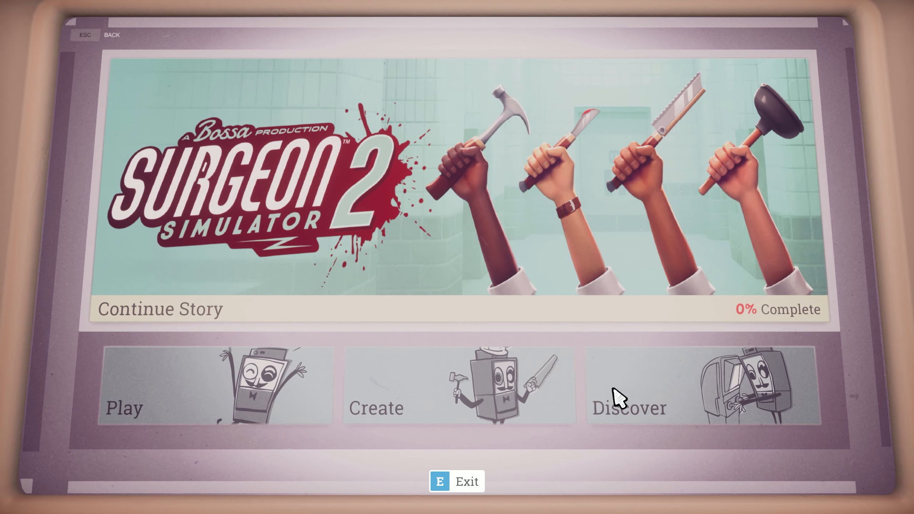
Browse Discover's Newest Levels, where Dance Dance SS2 is listed first
left_click(628, 407)
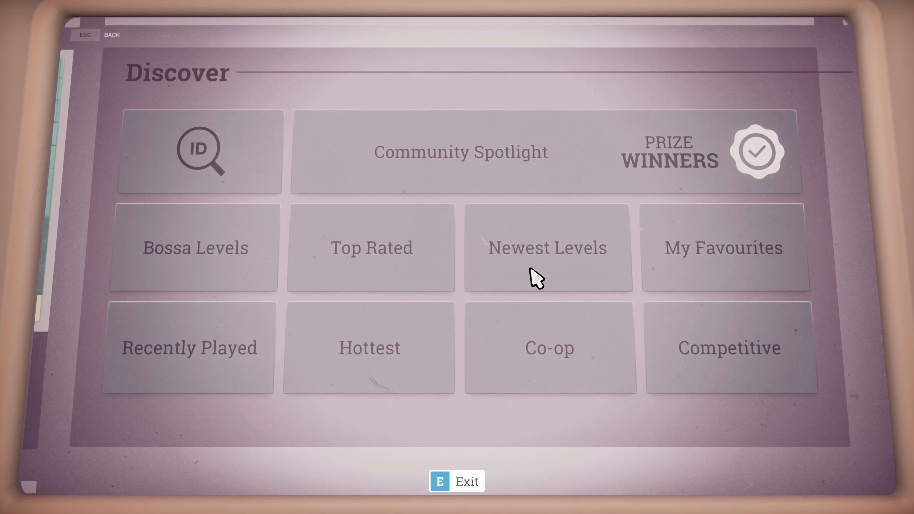
left_click(547, 247)
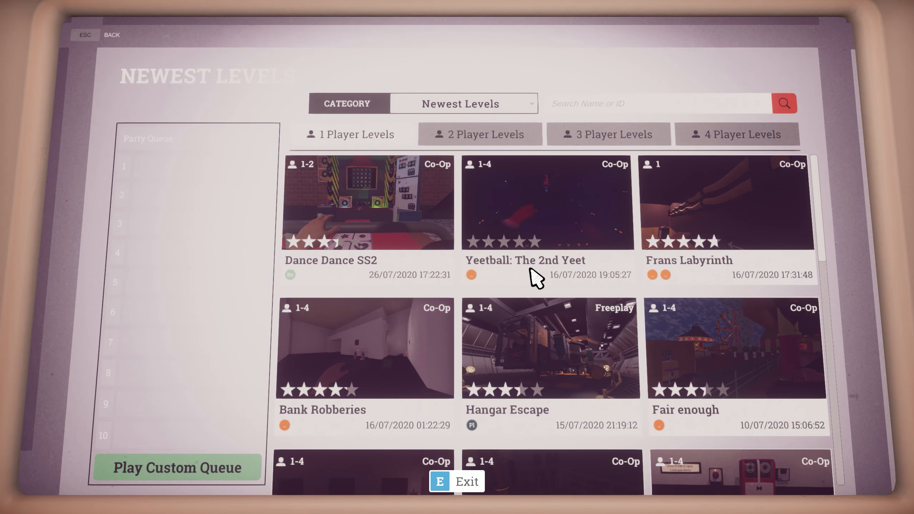
mouse_move(292, 267)
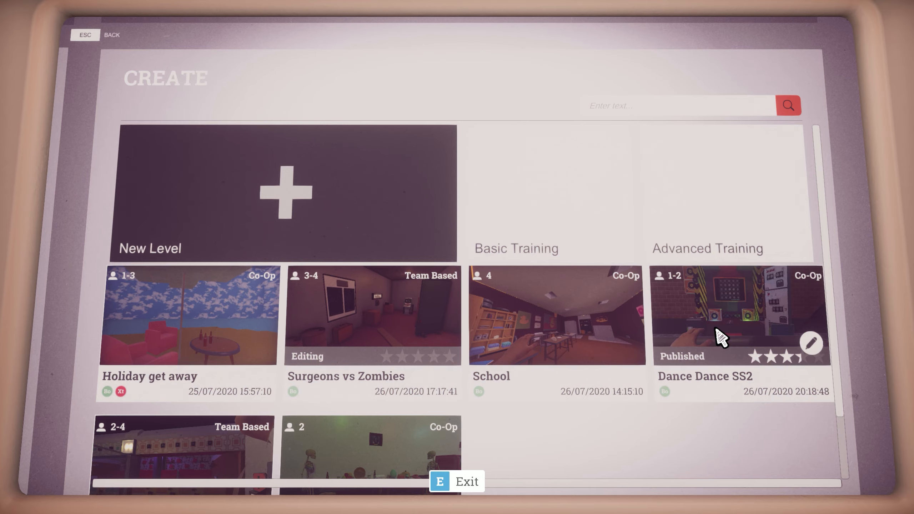
Cancel Validation on Dance Dance SS2 so its card returns to Editing status
left_click(741, 315)
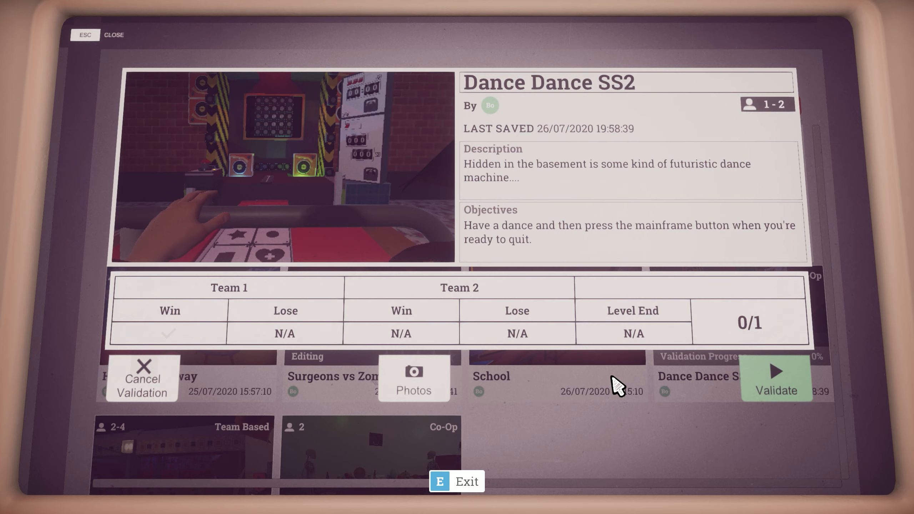
left_click(776, 378)
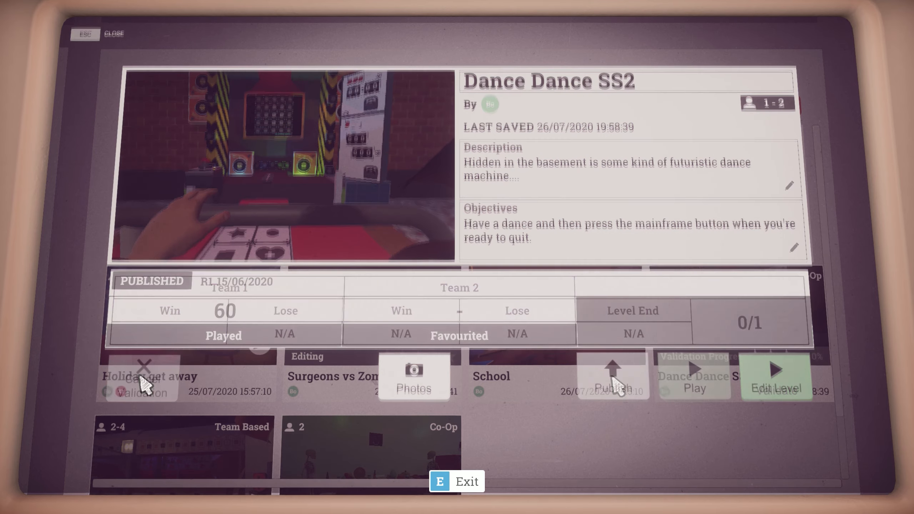
left_click(114, 33)
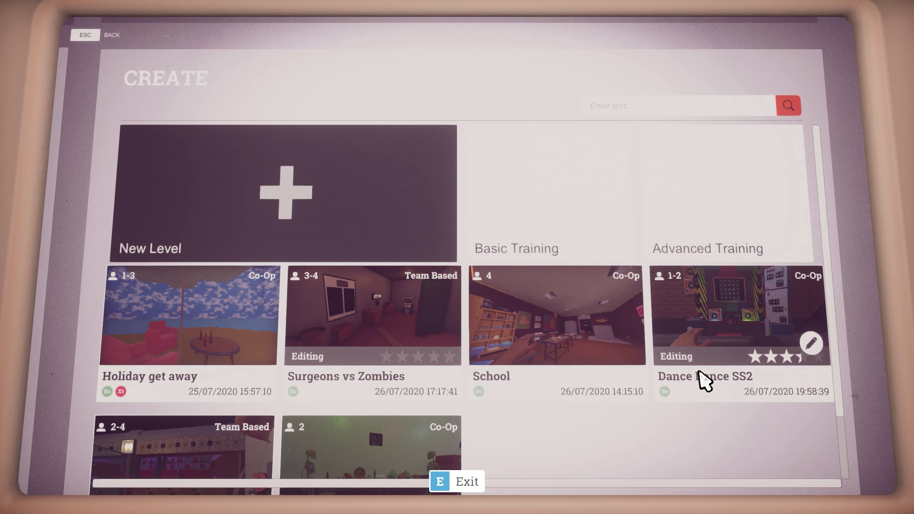
mouse_move(690, 376)
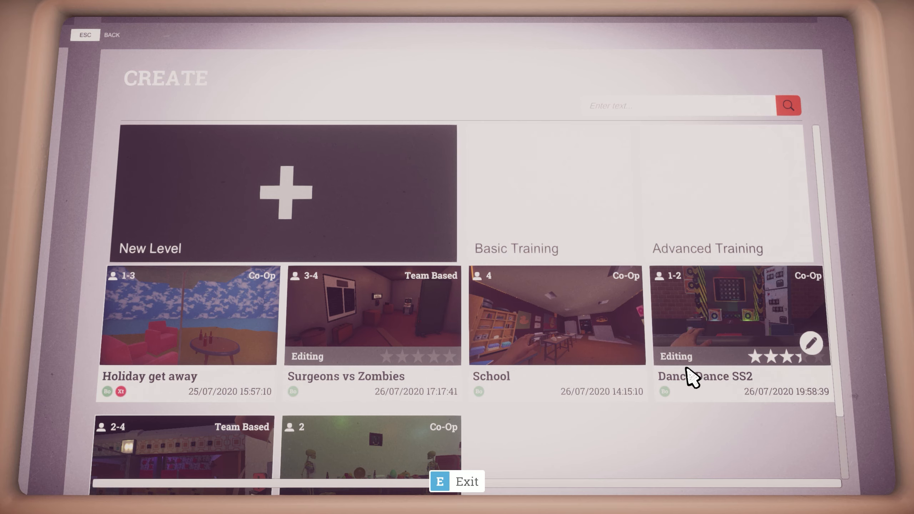
mouse_move(687, 378)
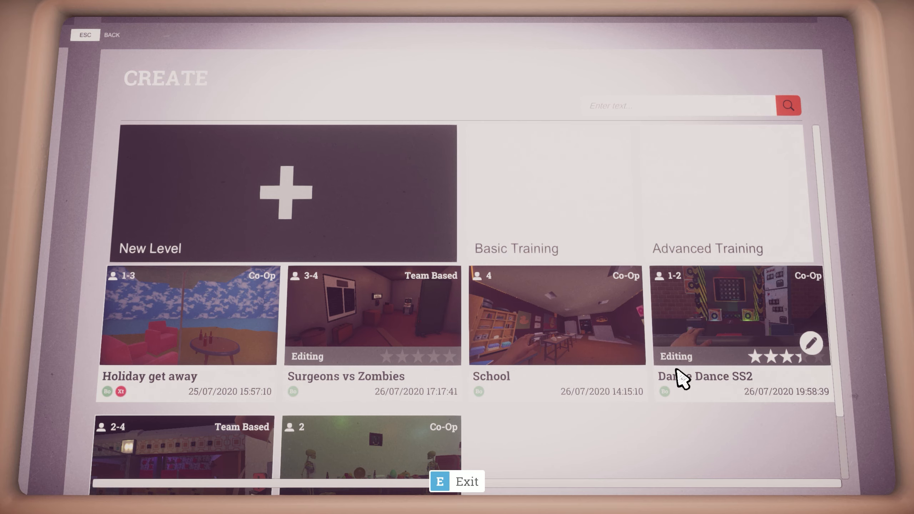